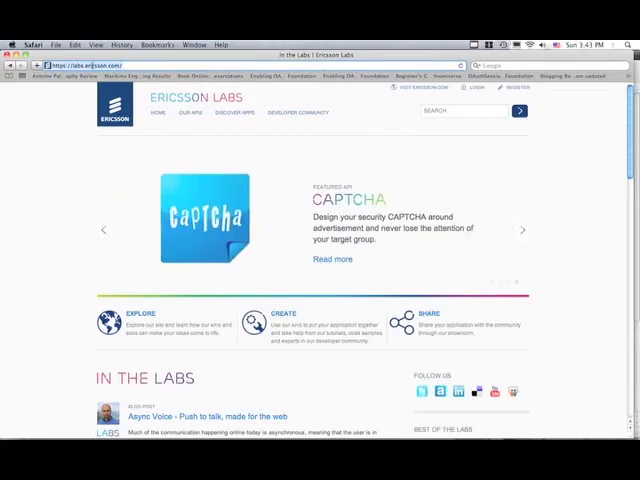
Go to the oauth.labs.ericsson.net sample client address.
type("oauth.ericsson")
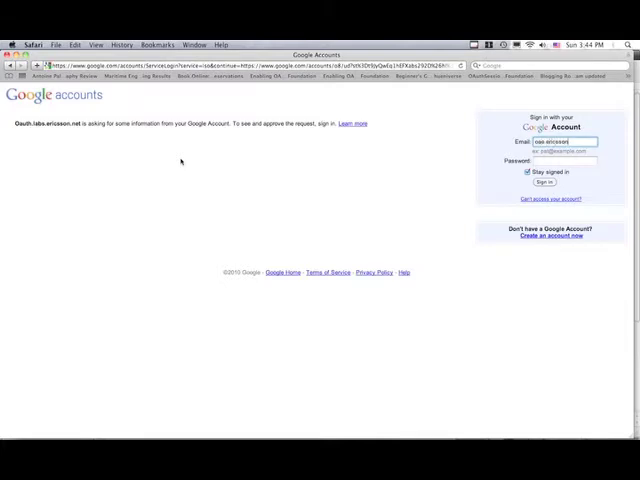
Enter the Google account password to sign in.
left_click(565, 161)
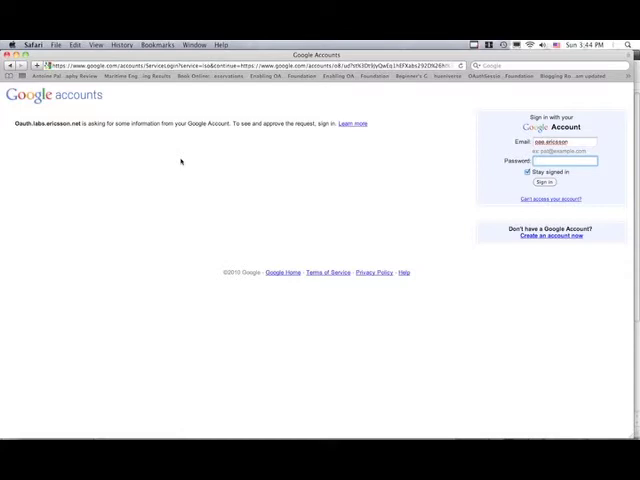
type("password")
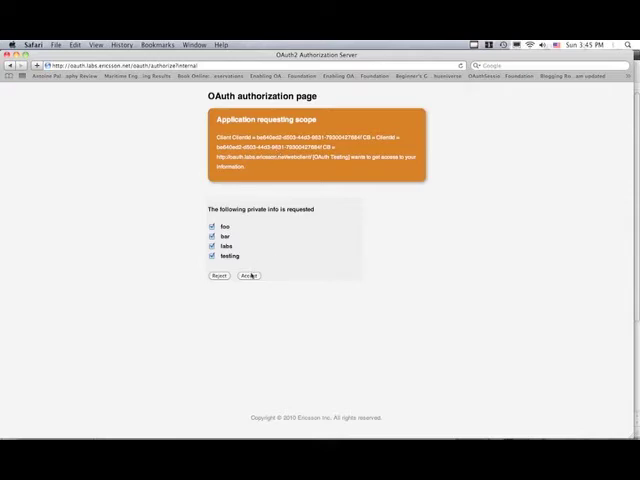
Accept the foo, bar, labs and testing scopes with all checkboxes ticked.
left_click(248, 276)
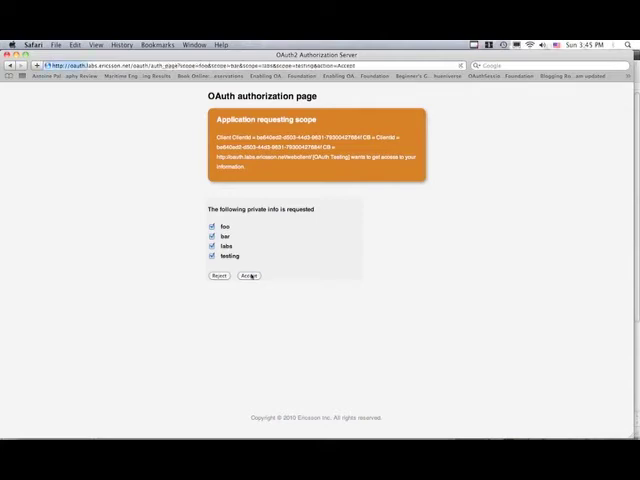
left_click(248, 276)
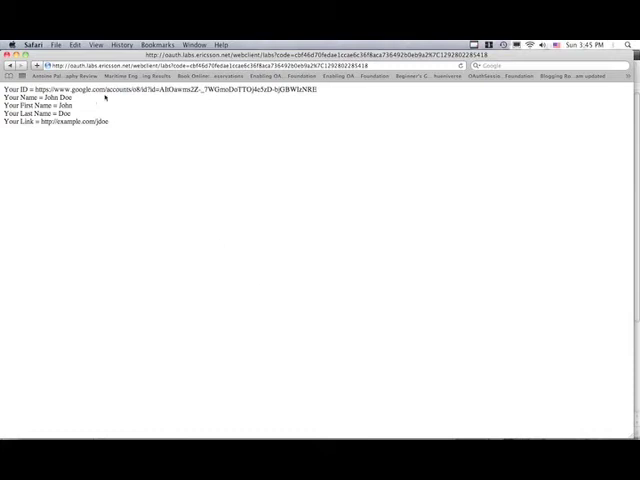